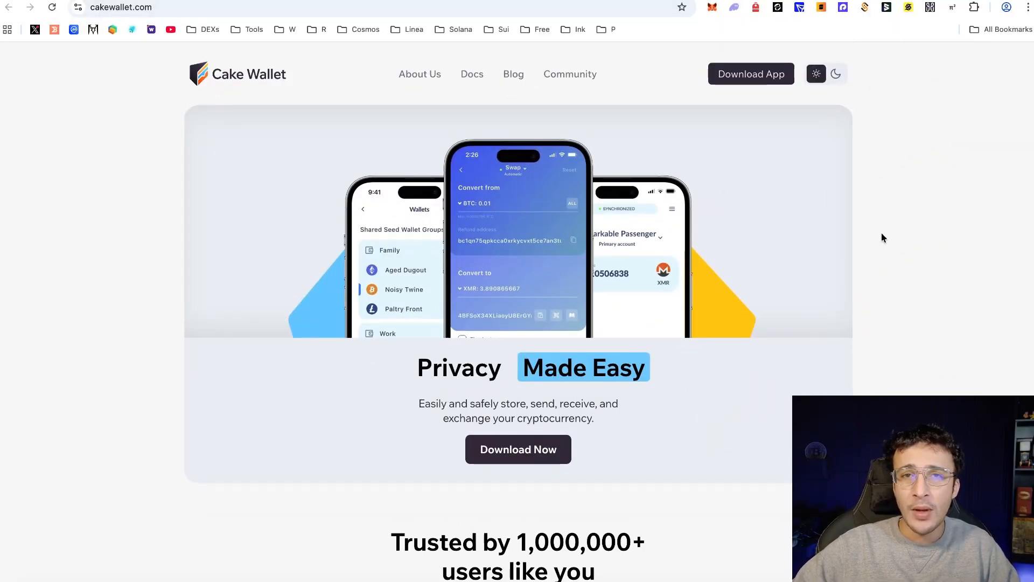
pyautogui.moveTo(891, 176)
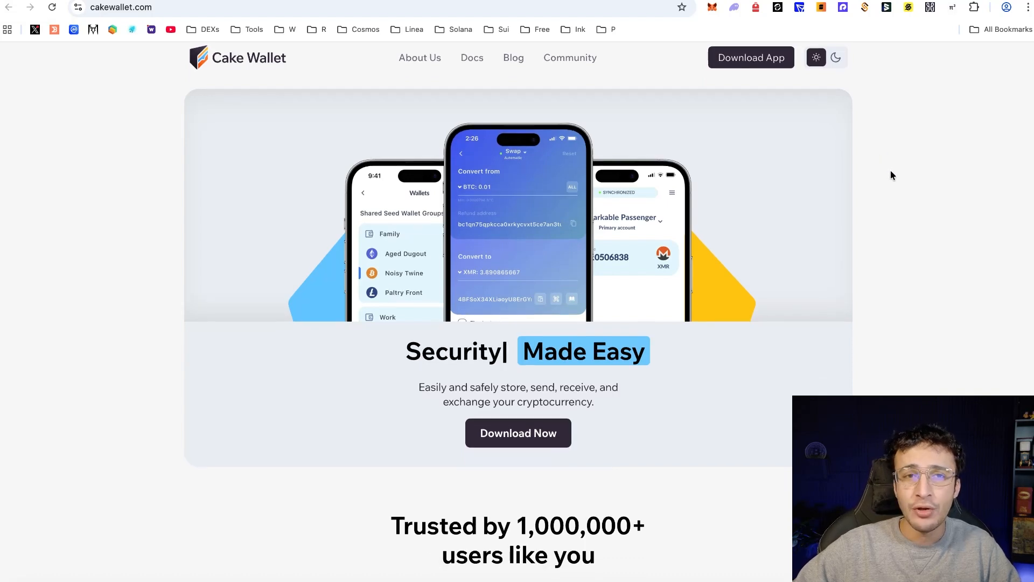
# Browse the App Store, search 'cake', and get the Cake Wallet app
pyautogui.scroll(-3)
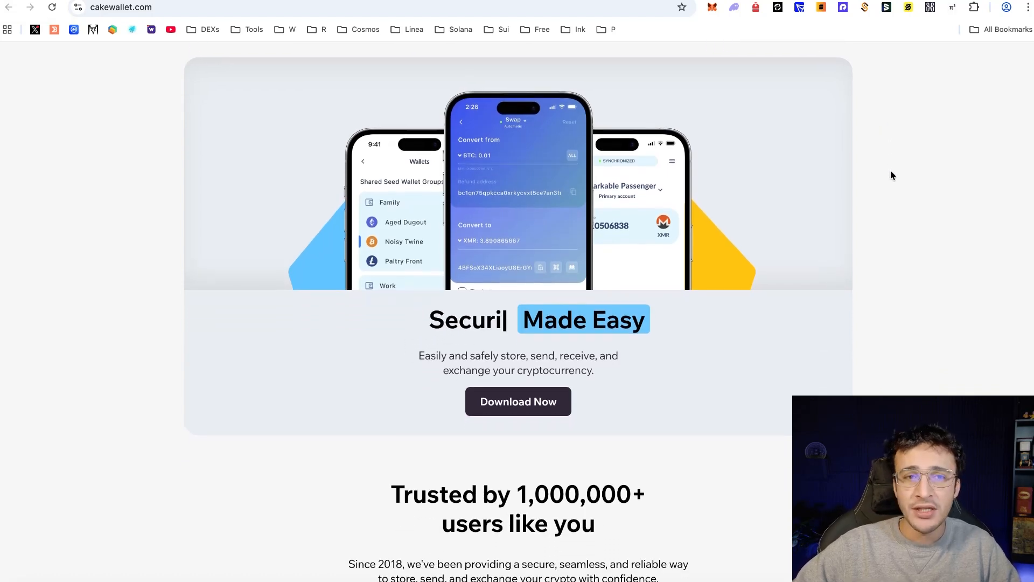
pyautogui.scroll(-3)
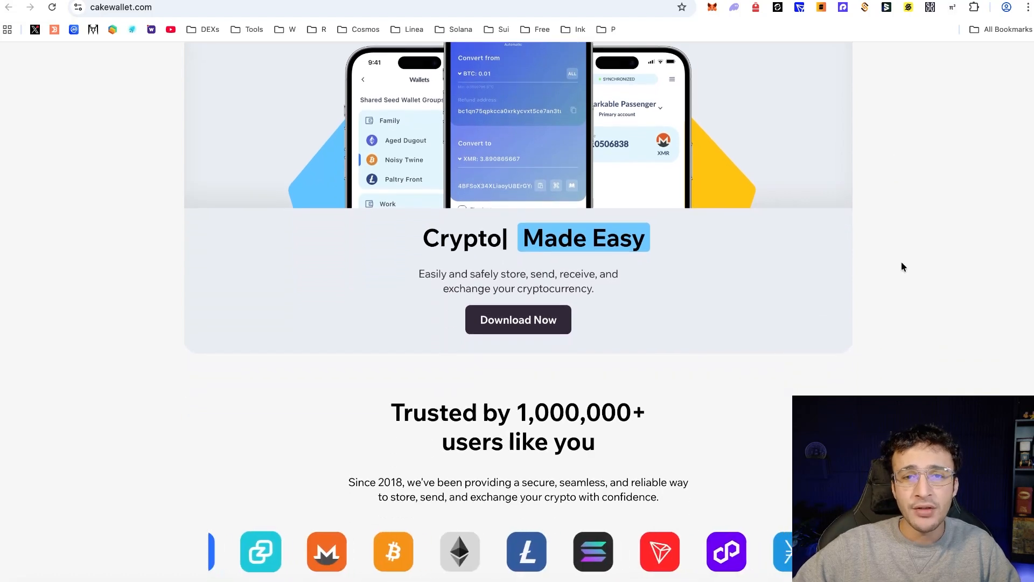
pyautogui.scroll(-3)
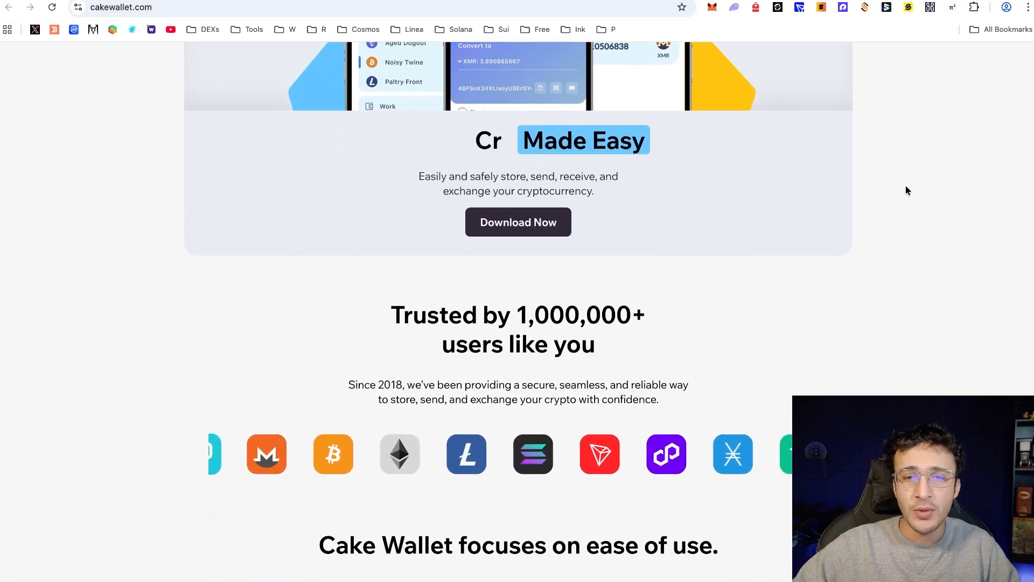
pyautogui.scroll(-3)
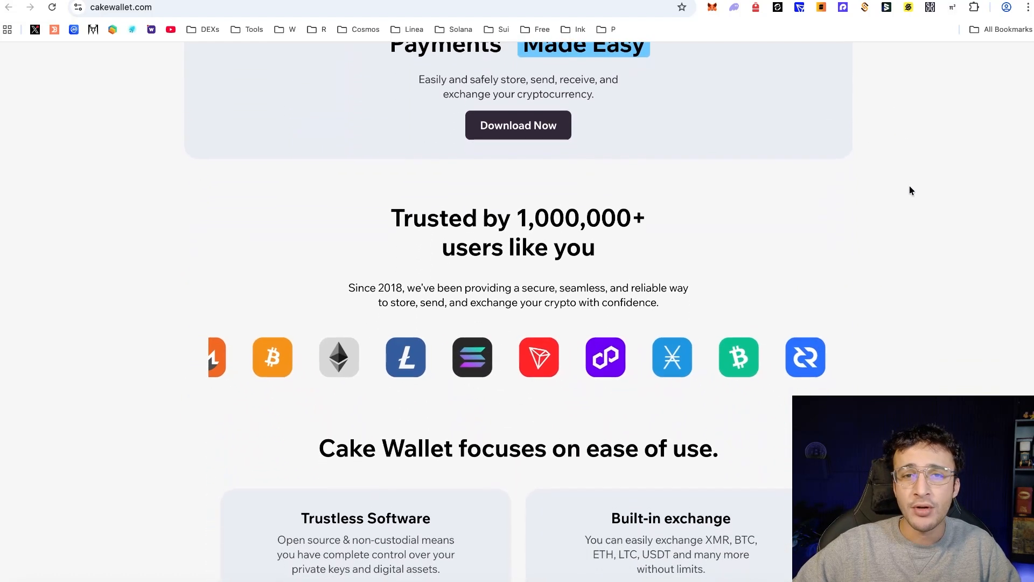
pyautogui.scroll(-3)
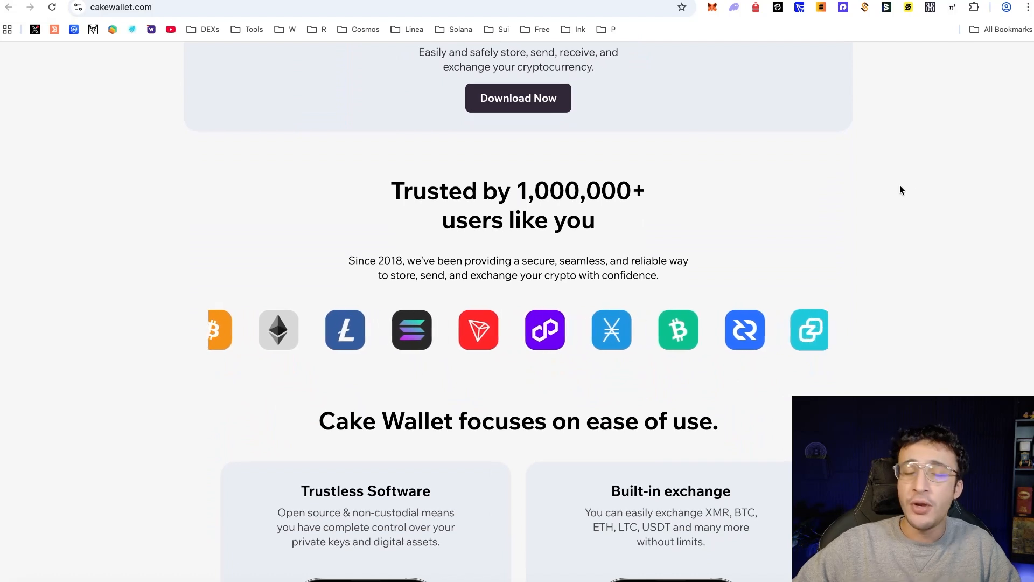
pyautogui.scroll(-3)
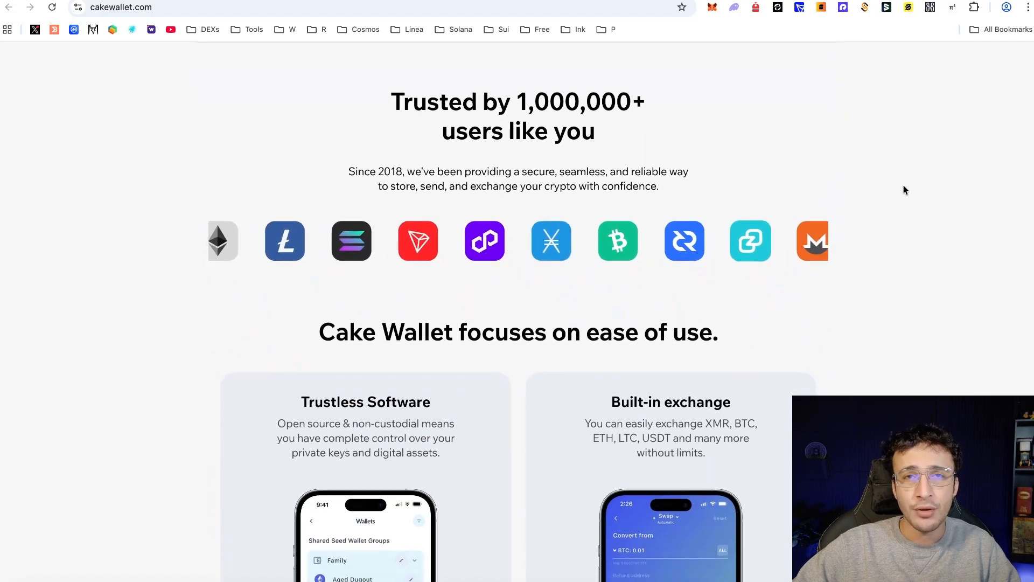
pyautogui.scroll(-3)
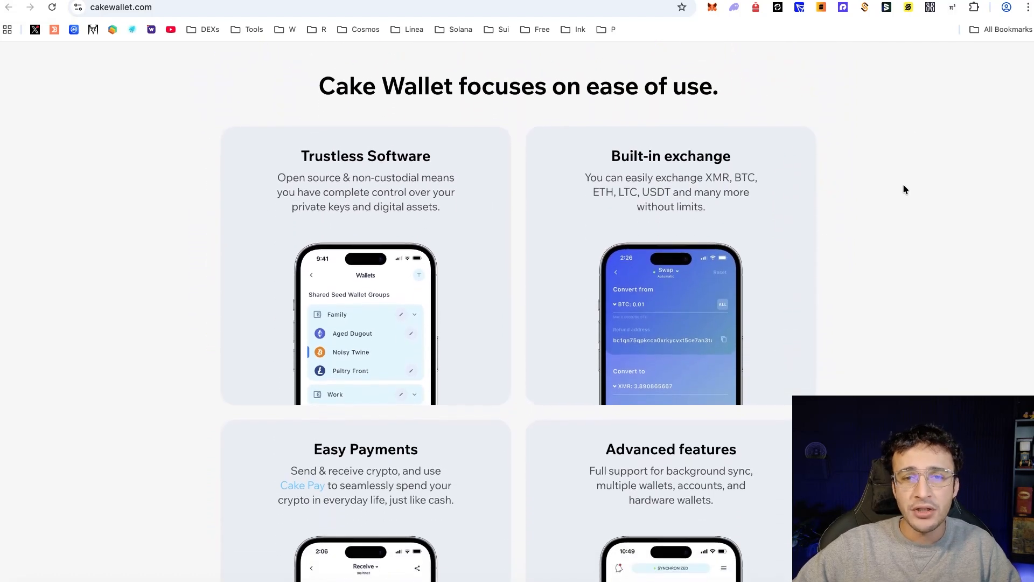
pyautogui.scroll(-3)
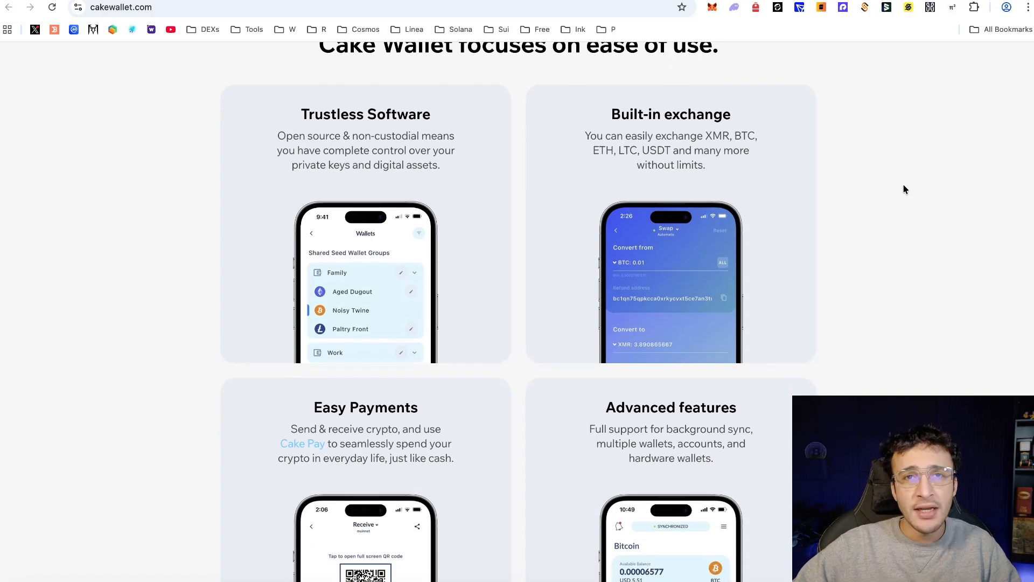
pyautogui.moveTo(904, 168)
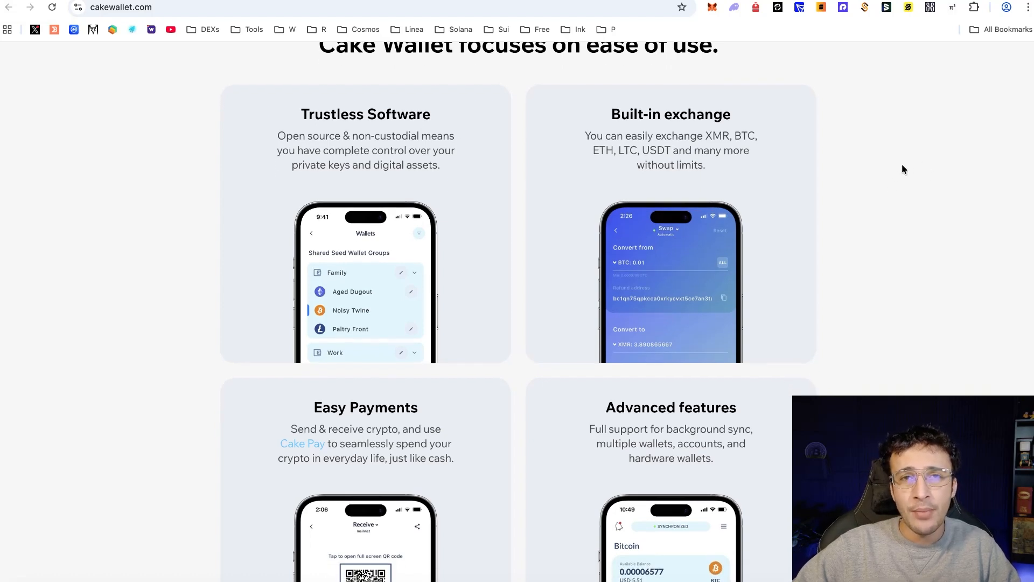
pyautogui.scroll(-3)
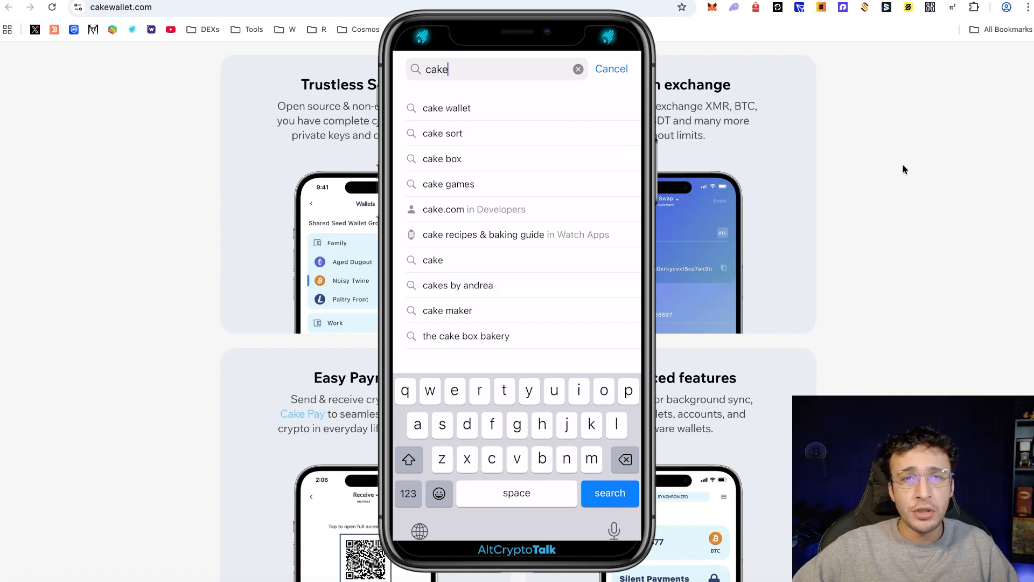
pyautogui.click(447, 107)
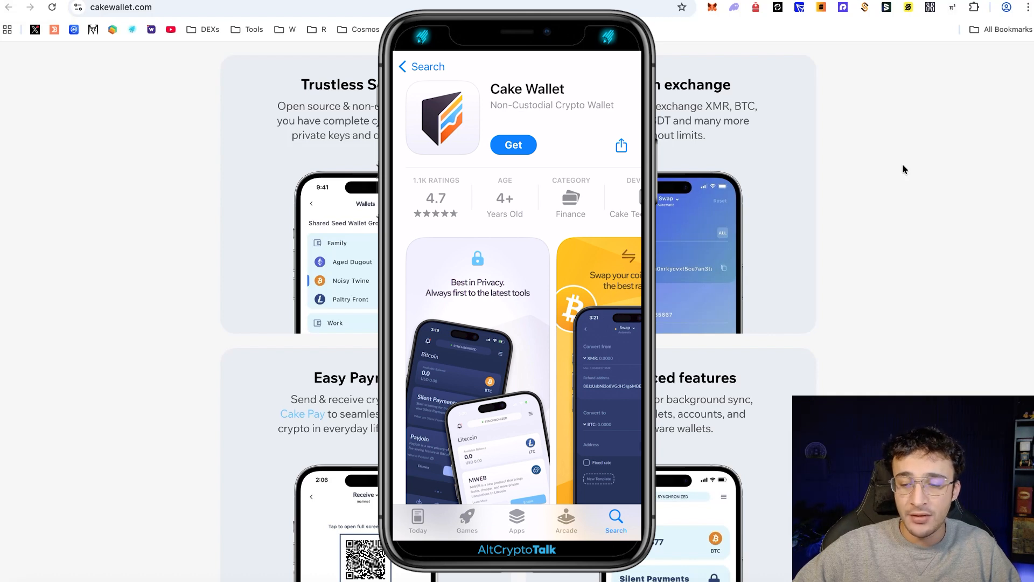
pyautogui.scroll(-3)
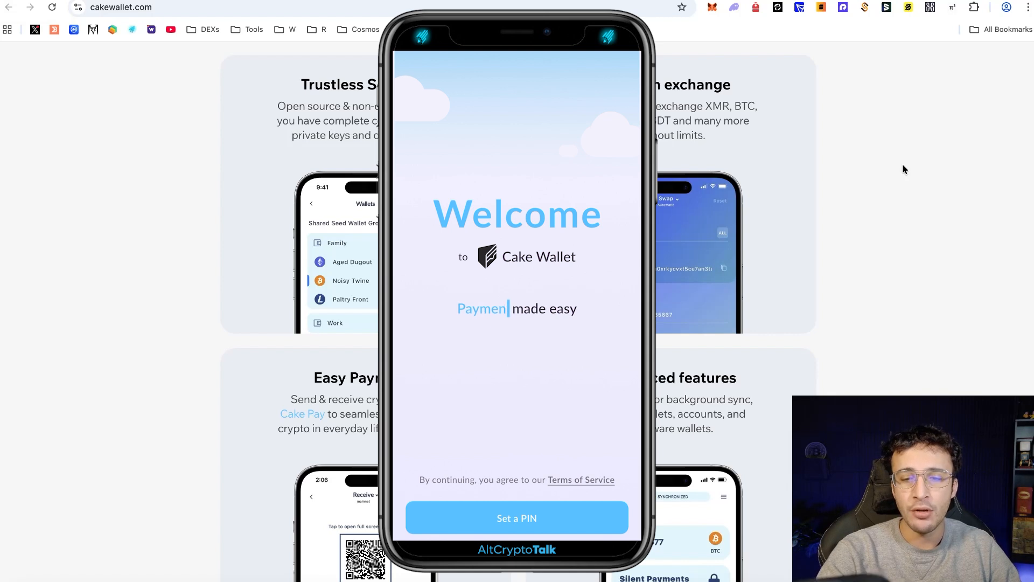
# Set a Cake Wallet PIN and acknowledge the success alert
pyautogui.click(517, 517)
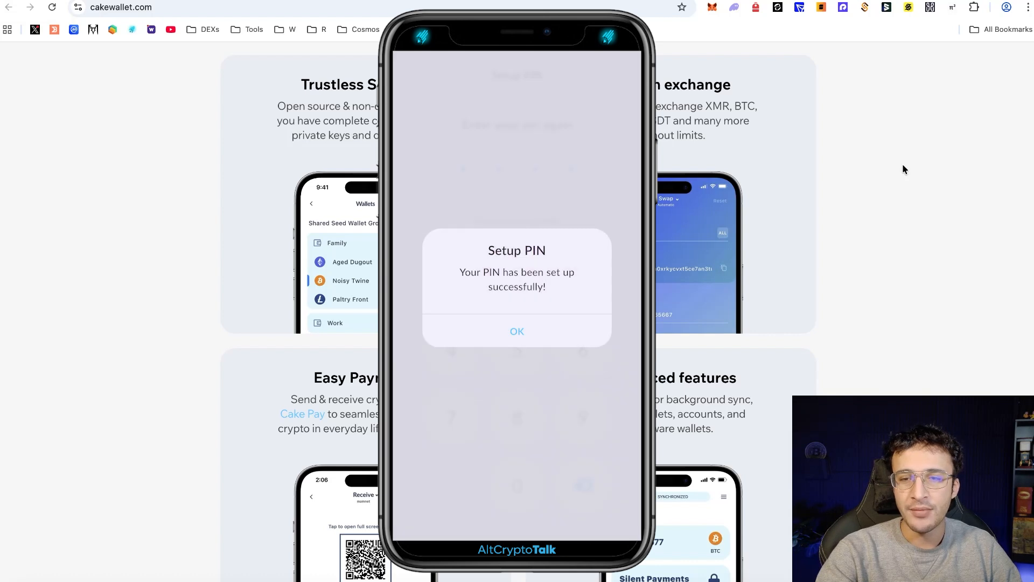
pyautogui.click(517, 331)
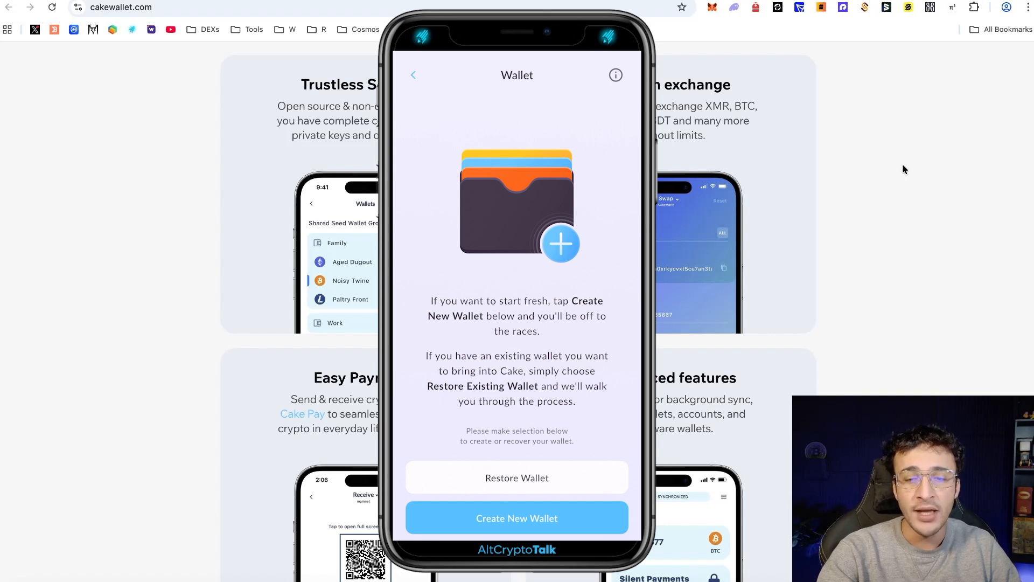
# Create wallet T with Ethereum (ETH) chosen and the seed type and language options reviewed
pyautogui.click(516, 518)
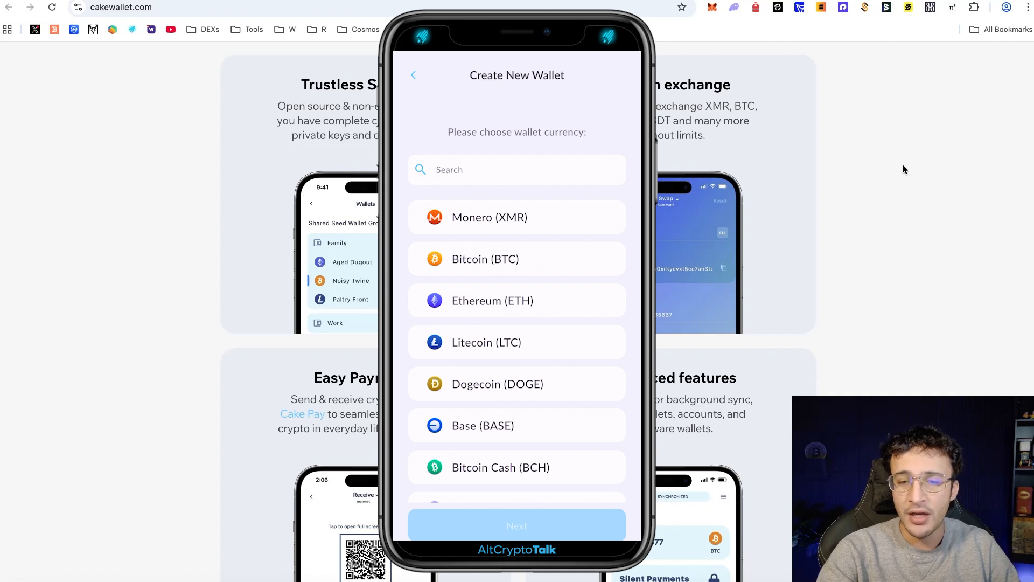
pyautogui.click(517, 300)
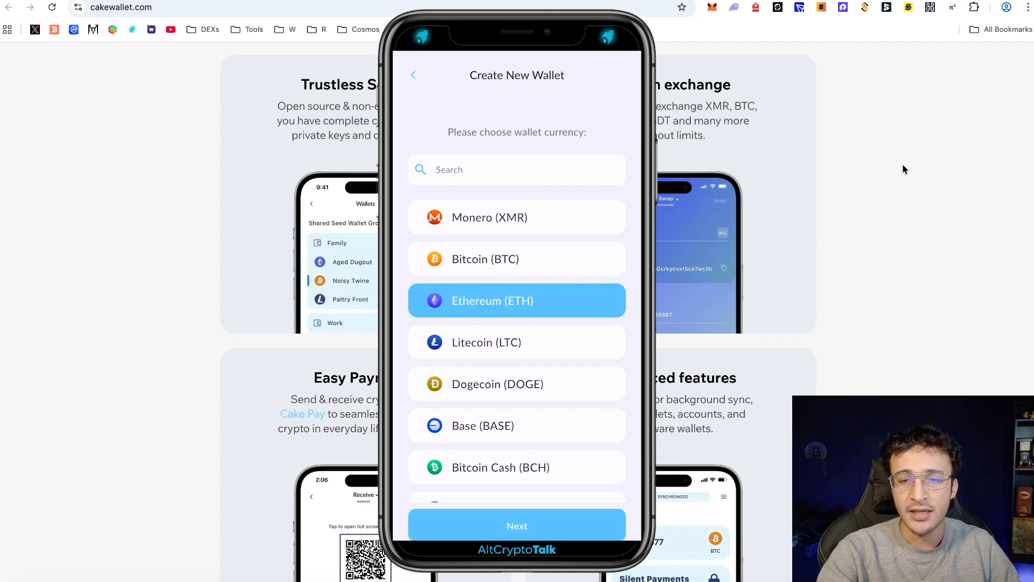
pyautogui.click(516, 300)
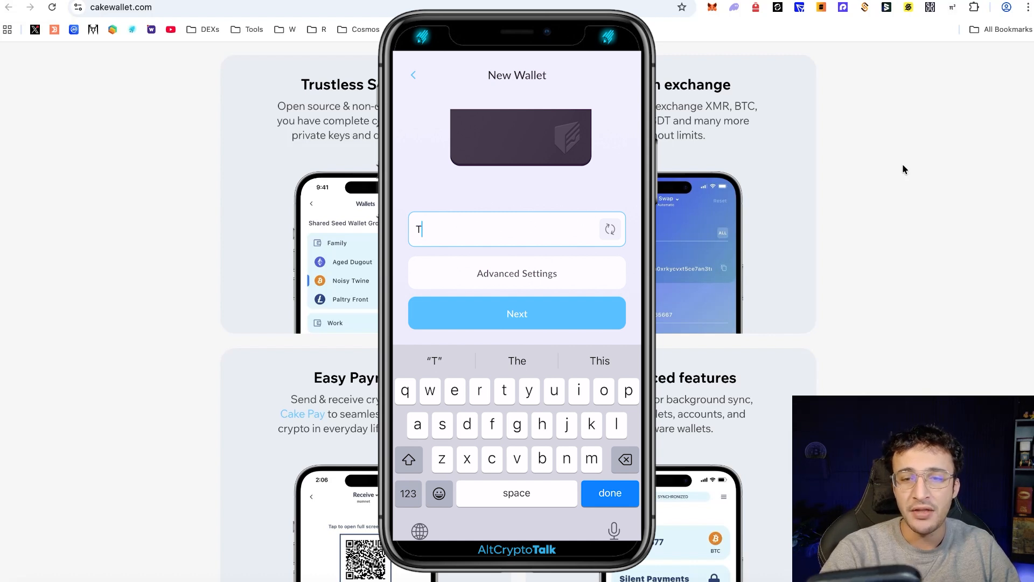
pyautogui.click(516, 313)
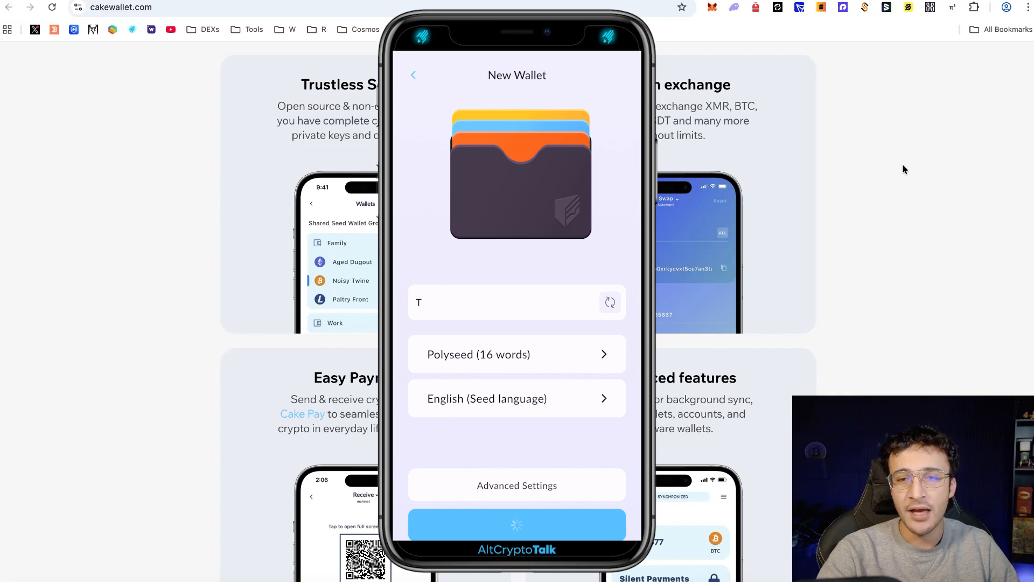
pyautogui.click(517, 525)
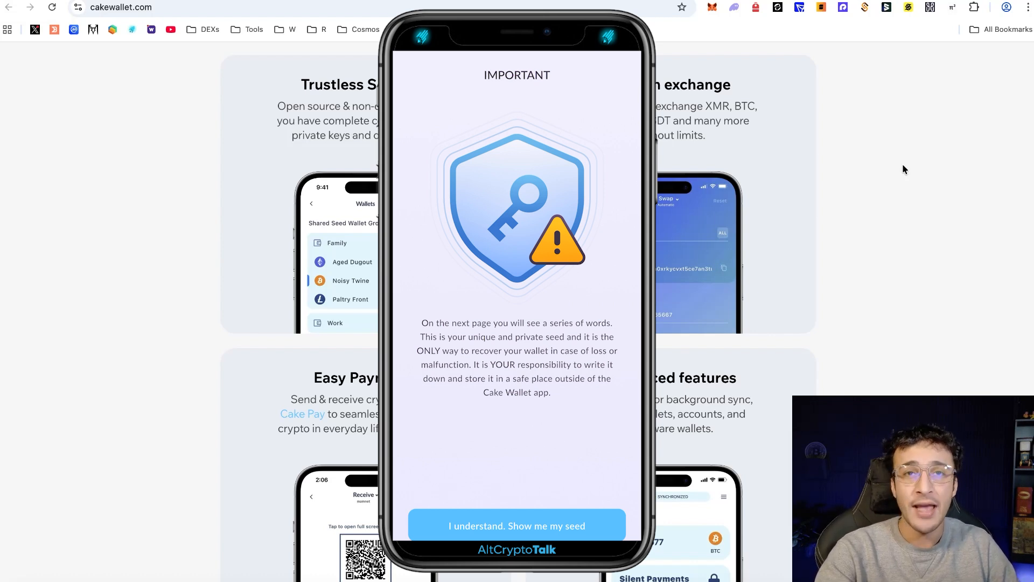
# Reveal wallet T's 16-word seed after the warning and verify it
pyautogui.click(517, 525)
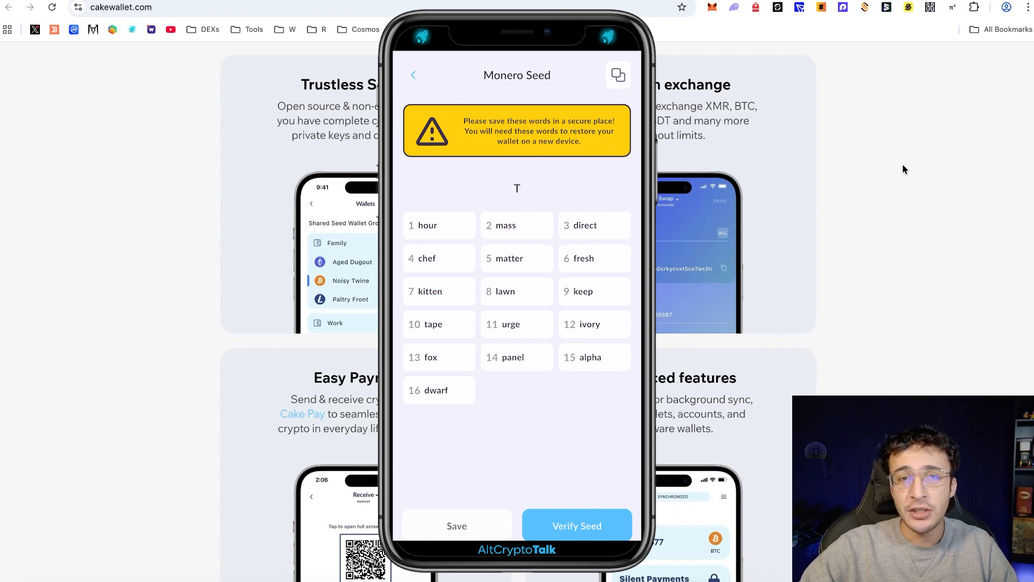
pyautogui.click(577, 524)
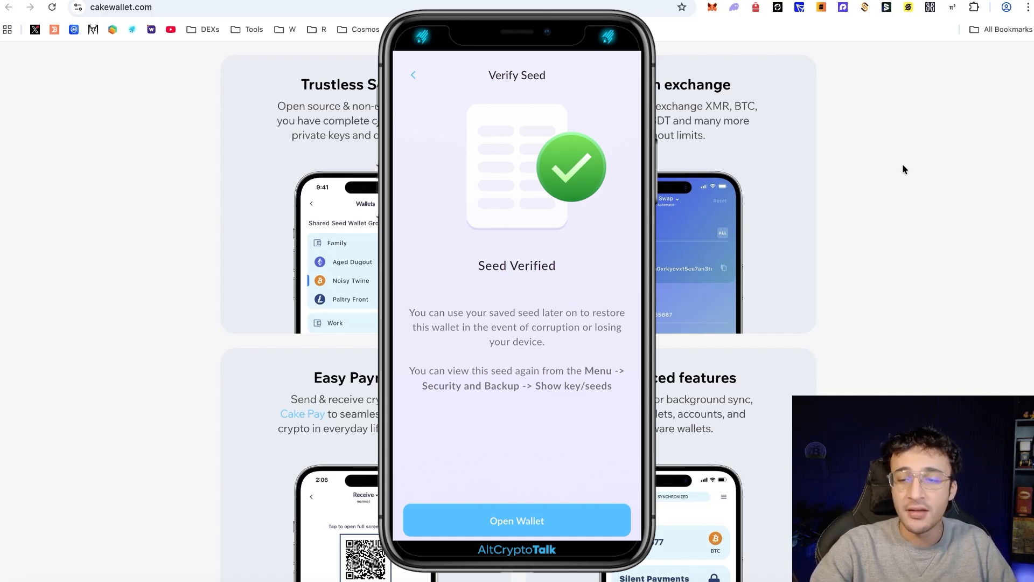
# Open wallet T from the Seed Verified screen to its 0.0 XMR home screen
pyautogui.click(517, 521)
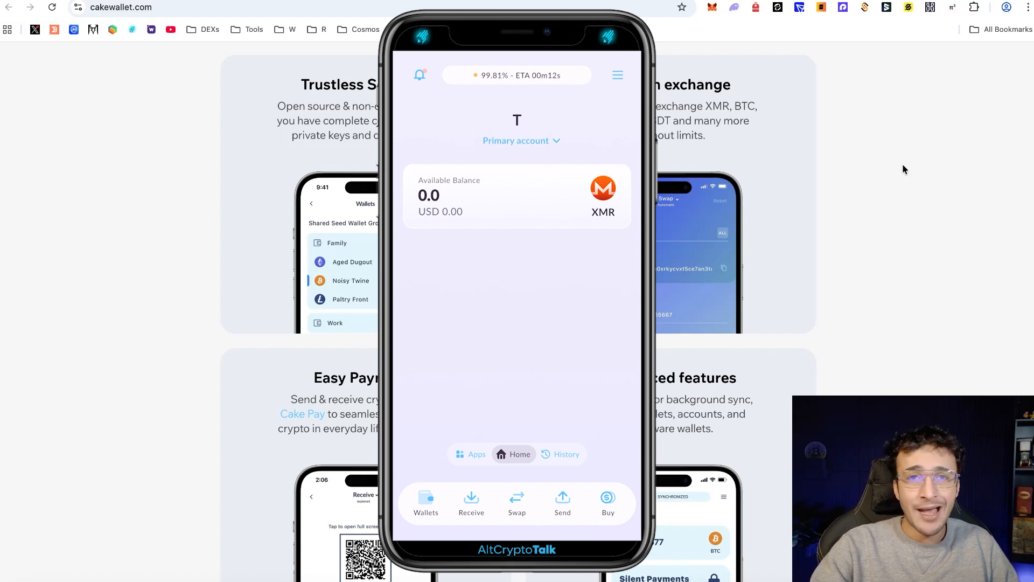
# Browse the Buy/Sell crypto and fiat currency lists
pyautogui.click(607, 499)
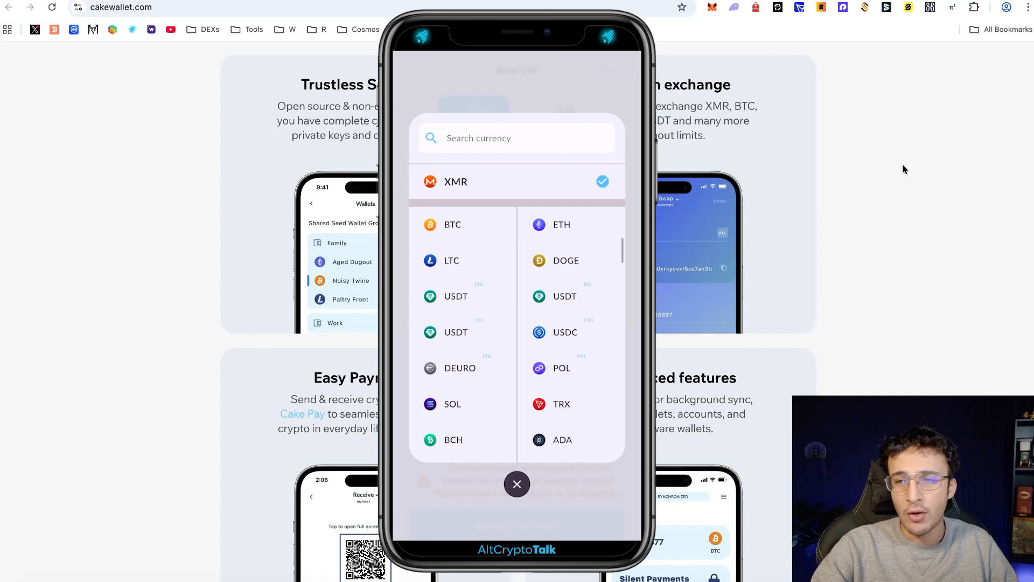
pyautogui.scroll(-3)
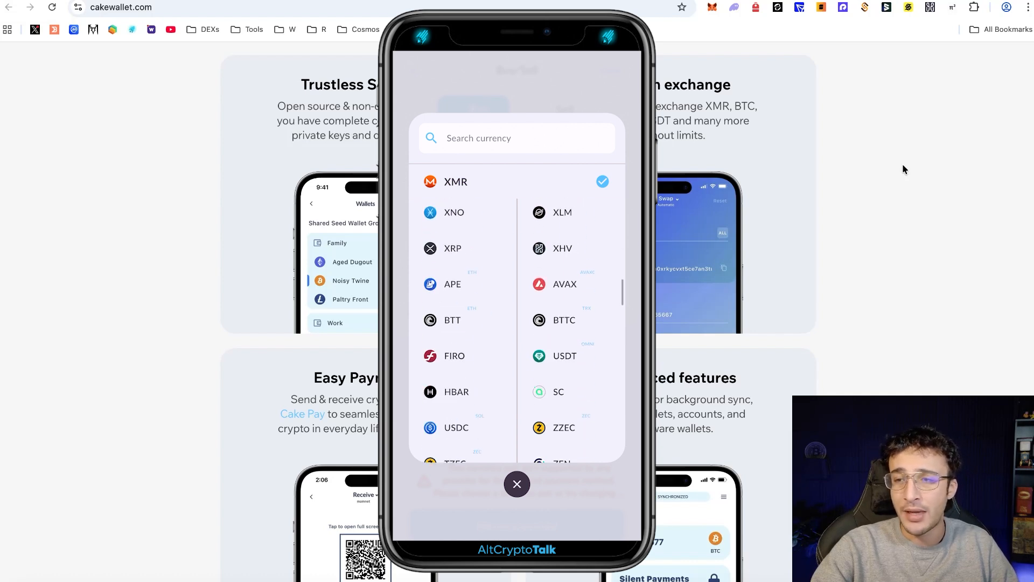
pyautogui.scroll(-3)
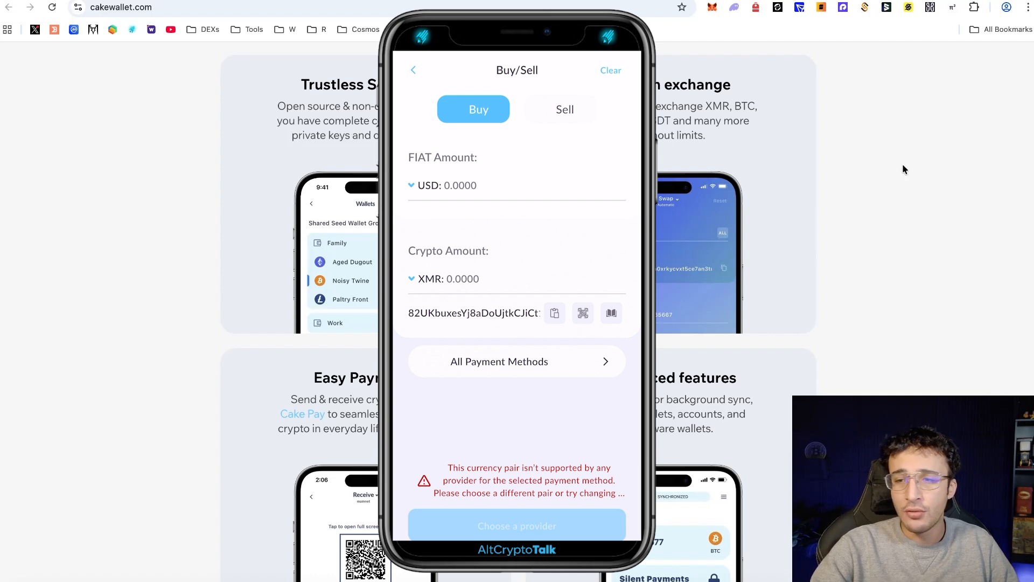
pyautogui.click(517, 361)
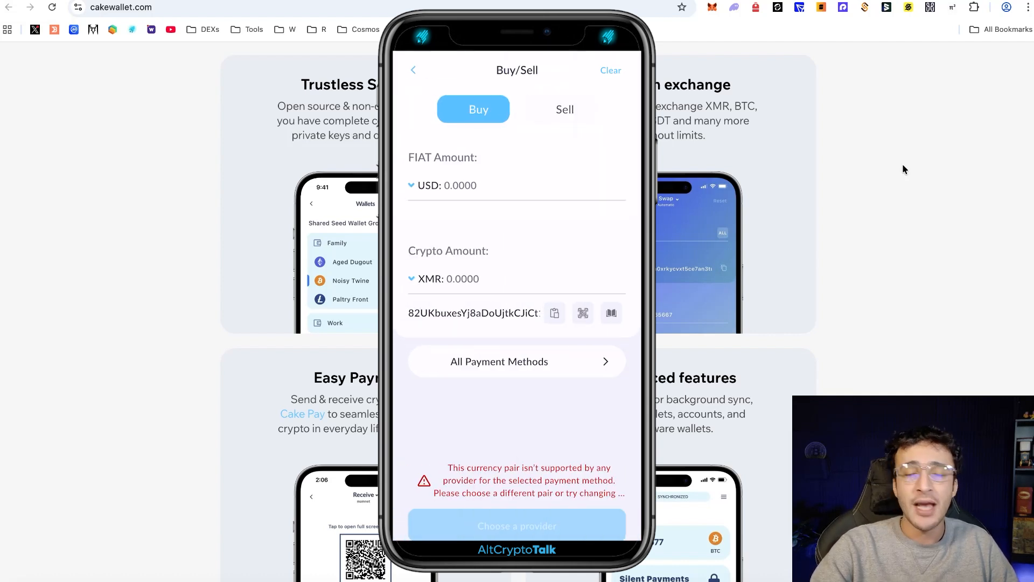
# Close the currency picker and view the Wallets list containing wallet T
pyautogui.click(413, 70)
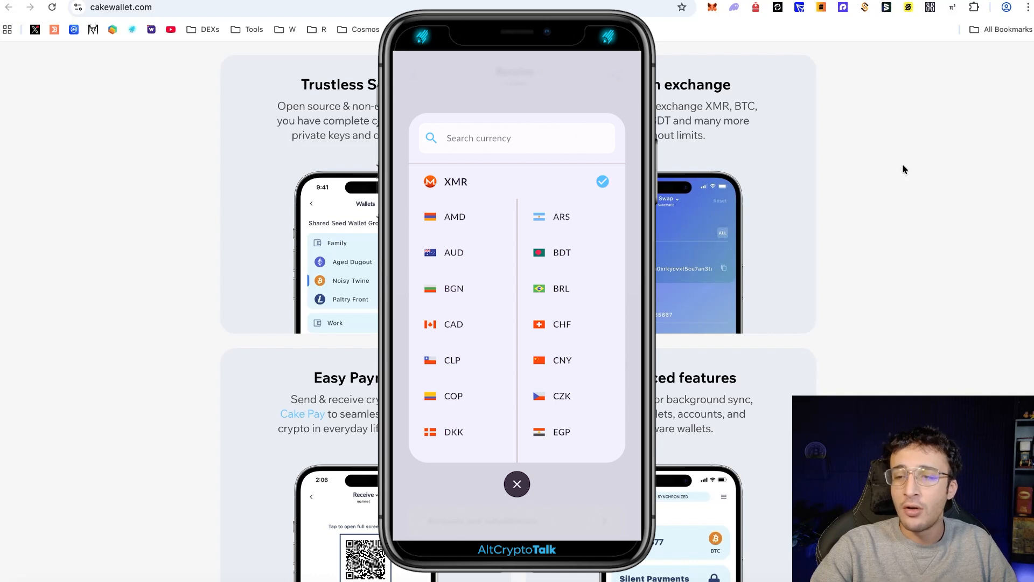
pyautogui.scroll(-3)
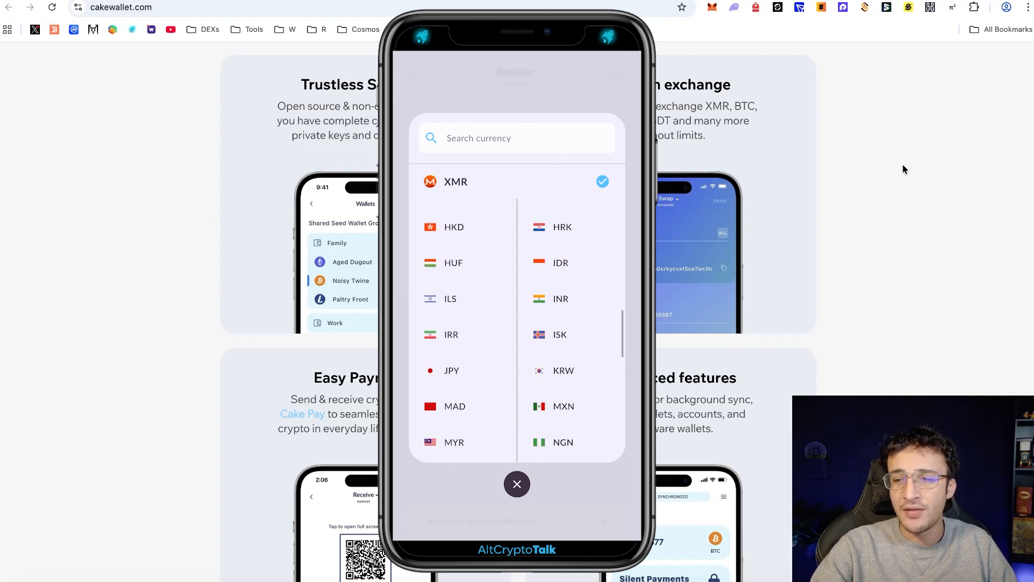
pyautogui.scroll(-3)
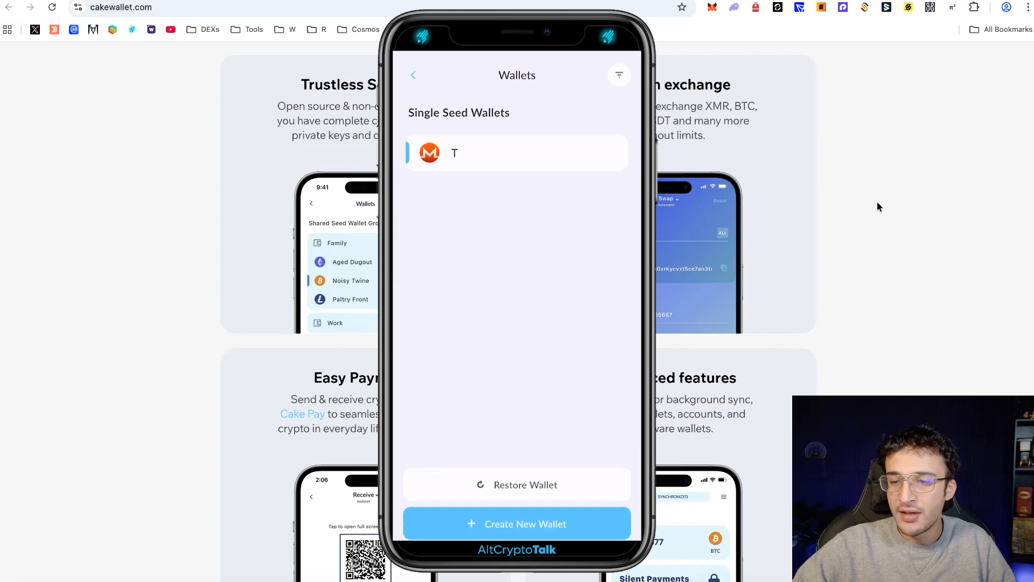
# Create Ethereum wallet Eth, reveal its 12-word seed, and open it with zero balances
pyautogui.click(517, 523)
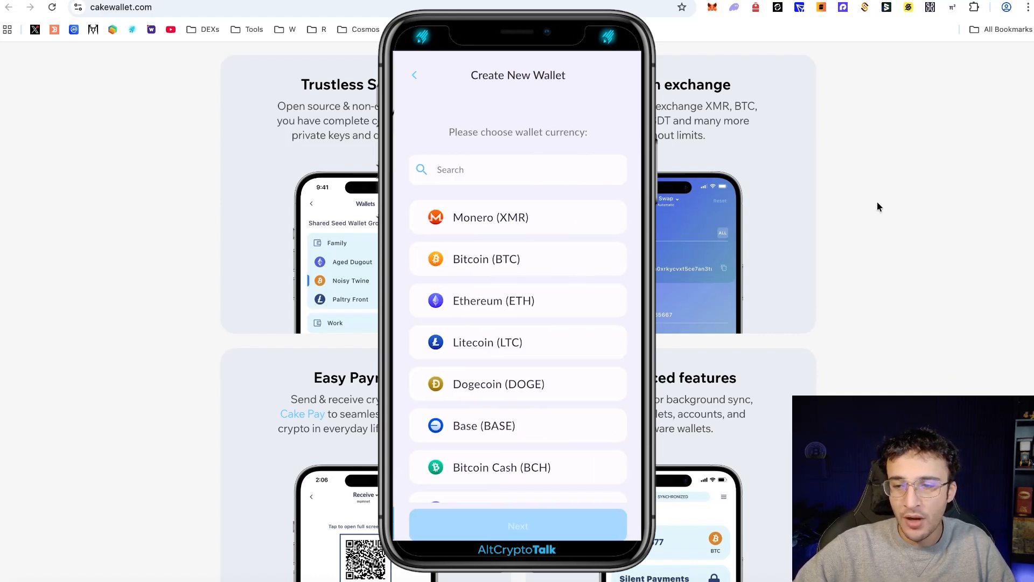
pyautogui.click(517, 300)
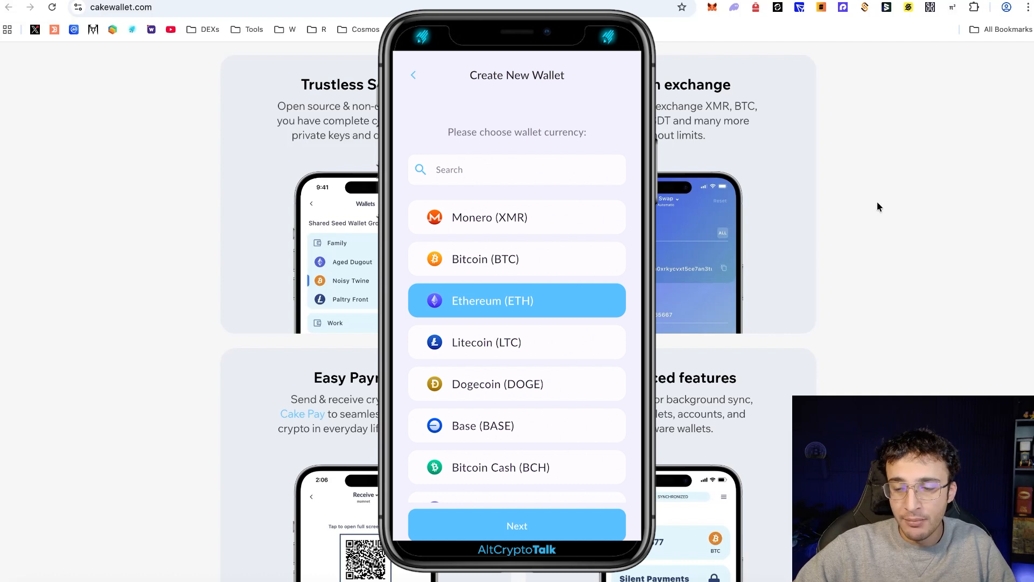
pyautogui.click(517, 526)
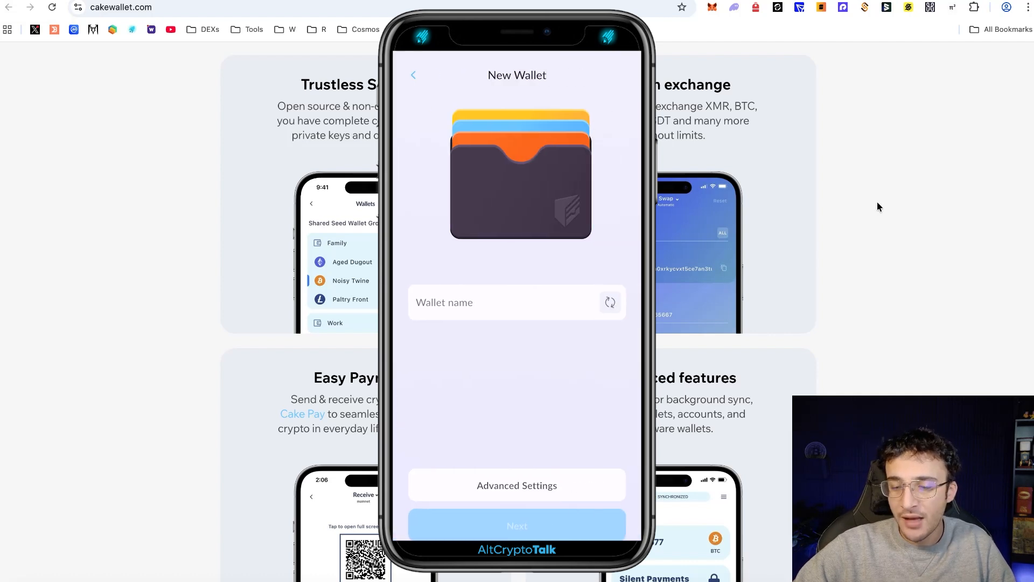
pyautogui.click(517, 302)
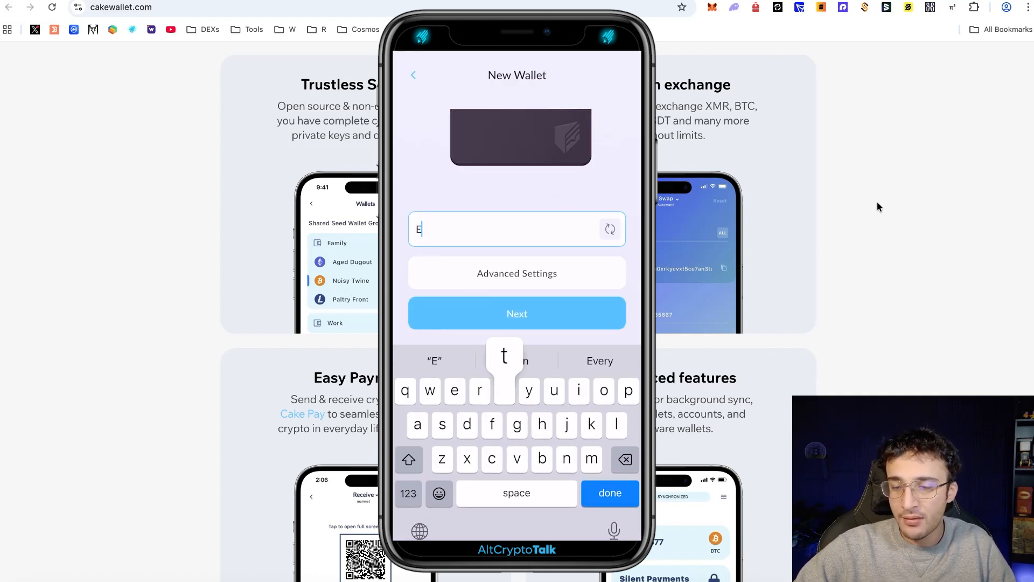
pyautogui.click(516, 313)
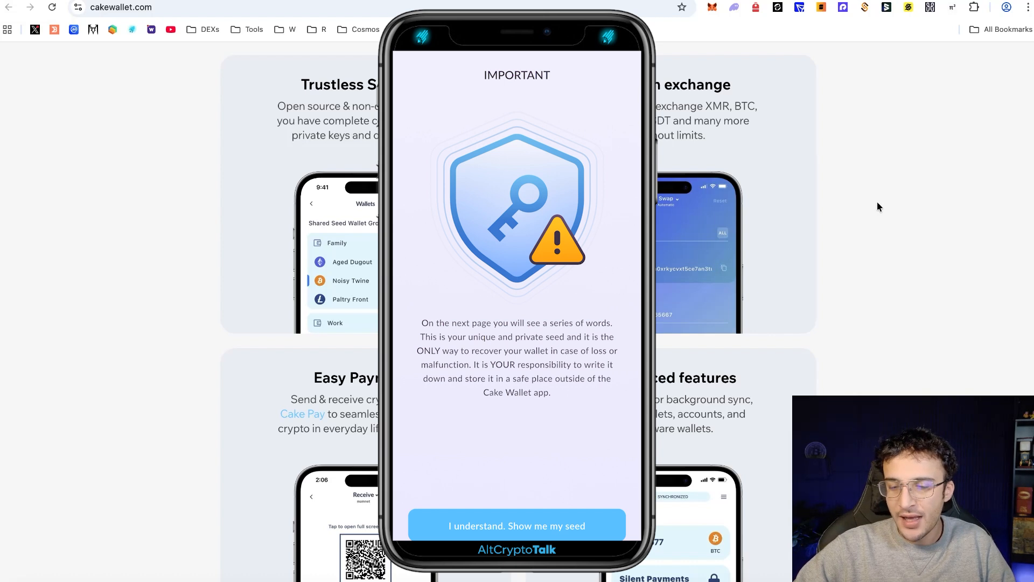
pyautogui.click(517, 525)
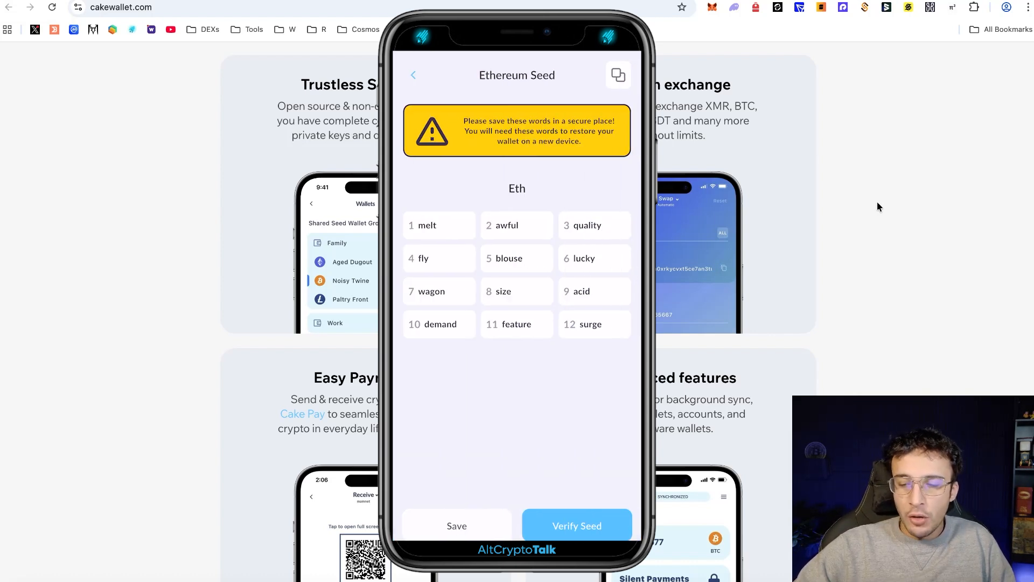
pyautogui.click(577, 524)
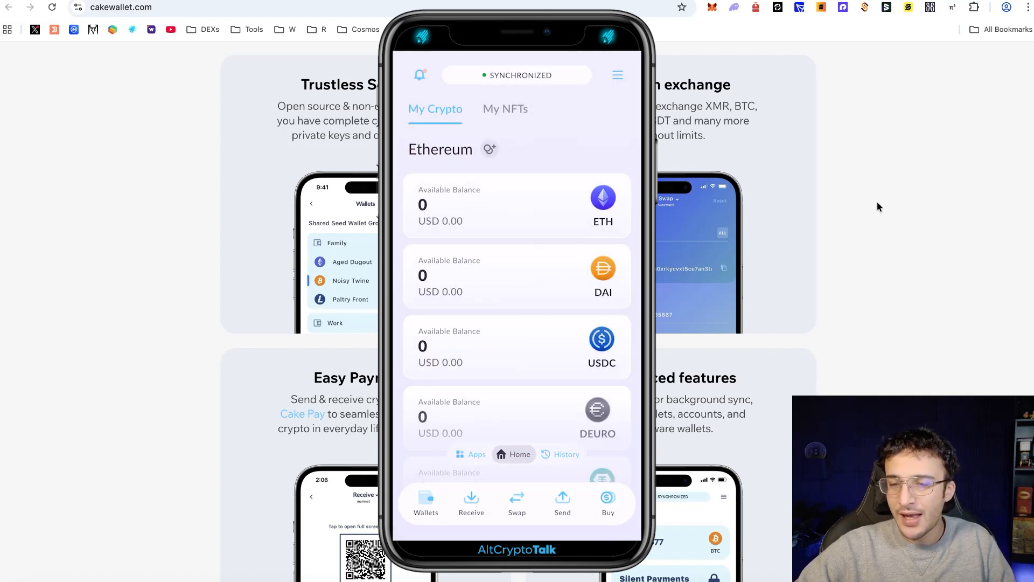
pyautogui.scroll(-3)
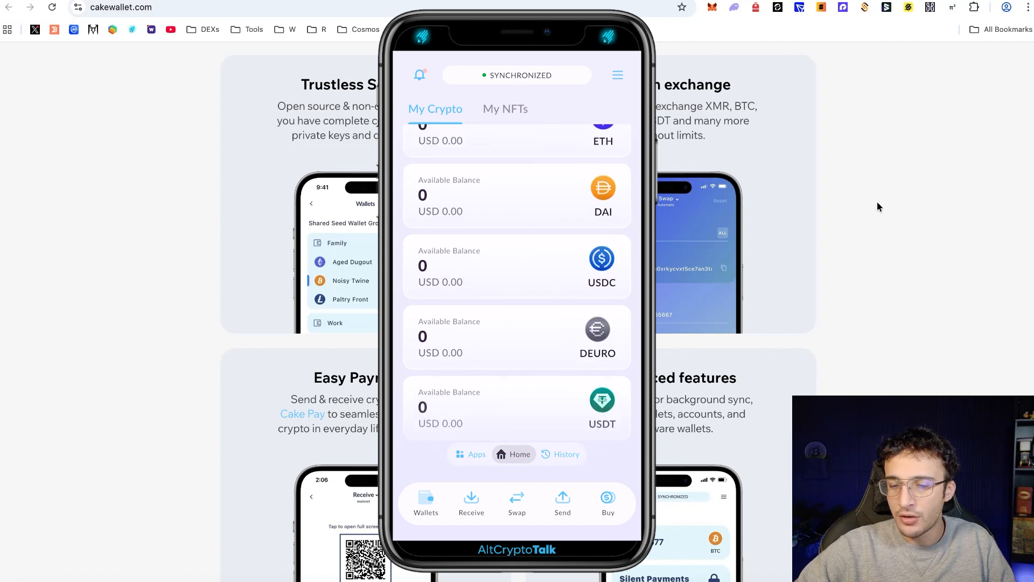
pyautogui.scroll(3)
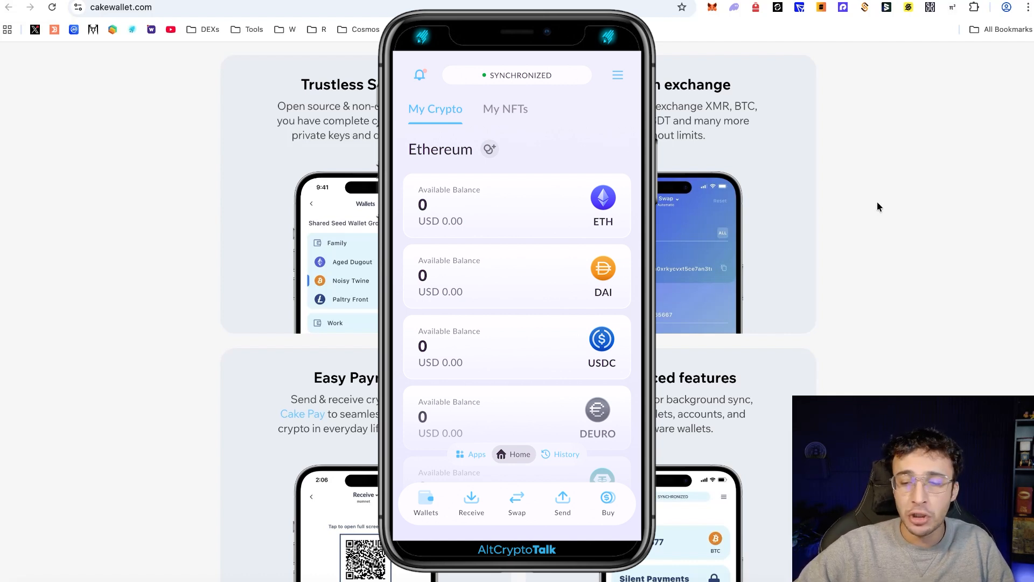
# Show the Ethereum wallet's receive address and QR code
pyautogui.click(470, 499)
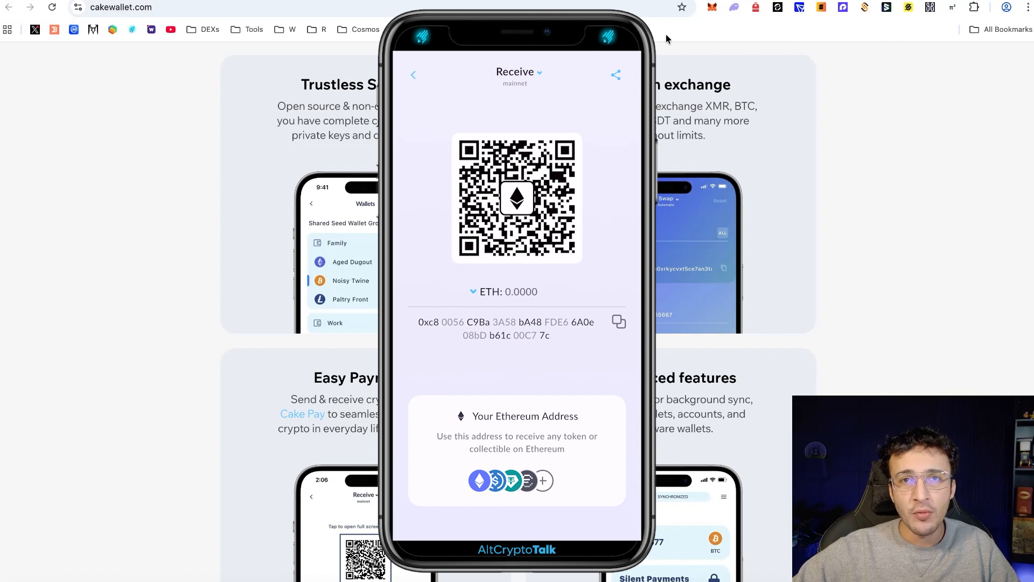
pyautogui.moveTo(776, 70)
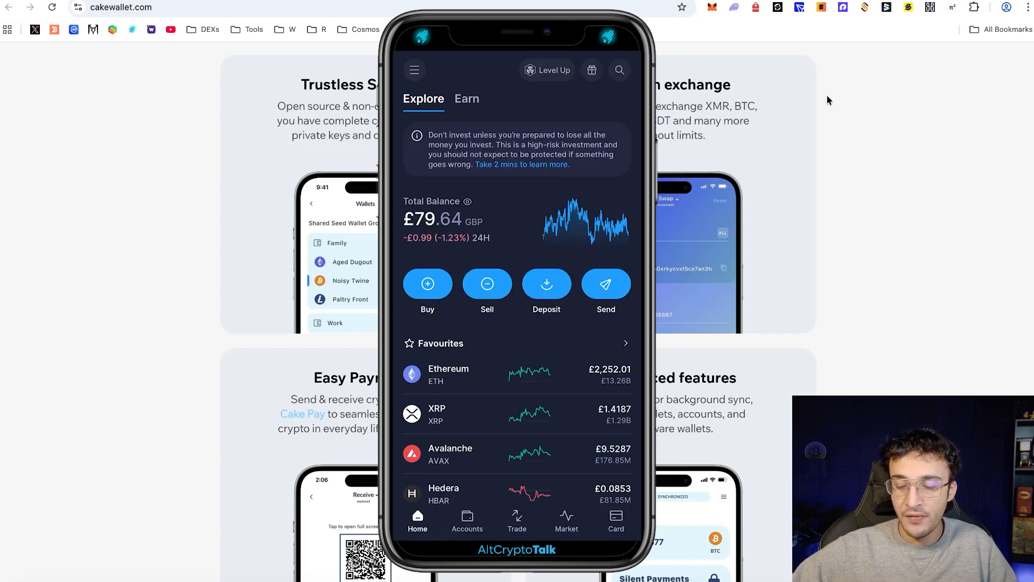
pyautogui.click(467, 521)
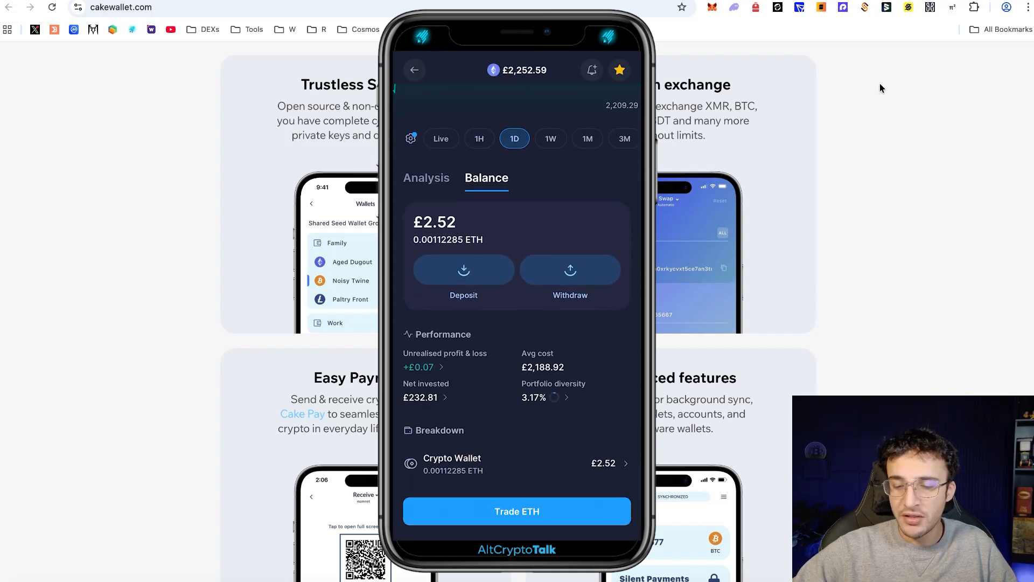
pyautogui.click(570, 270)
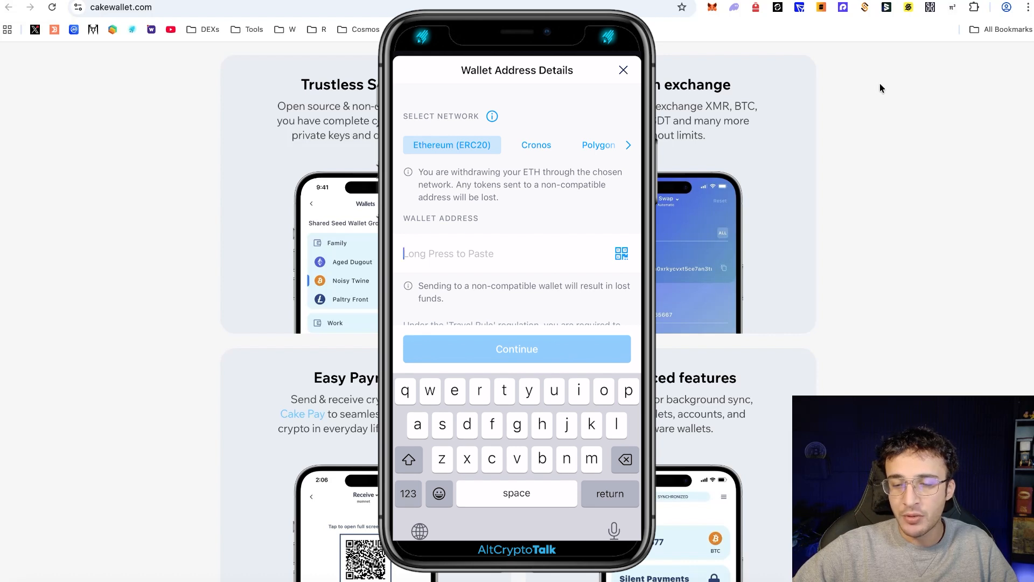
pyautogui.write('0xc80056C9Ba3A58bA48FDE66A0e08bDb61c00C77c')
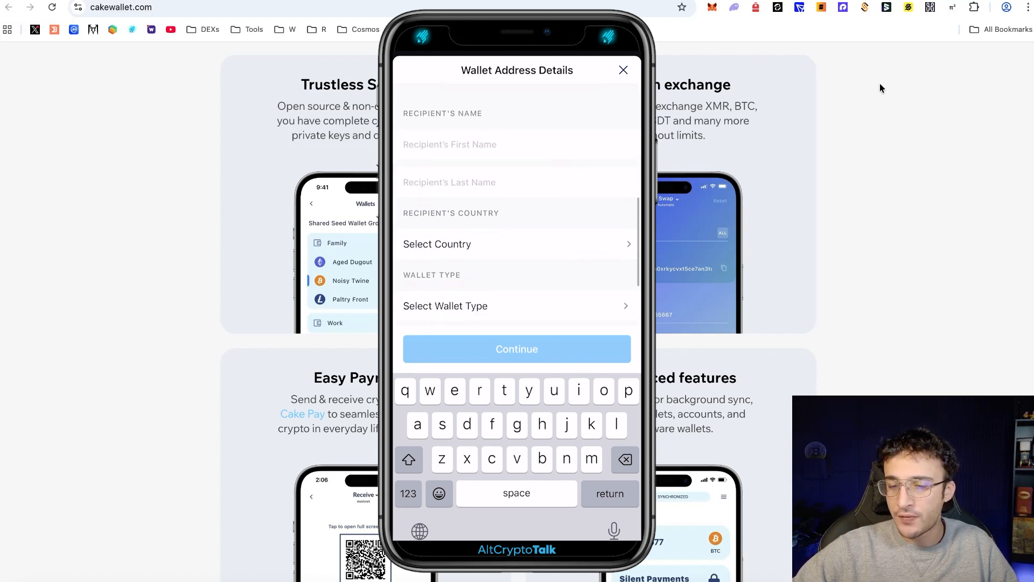
pyautogui.scroll(-3)
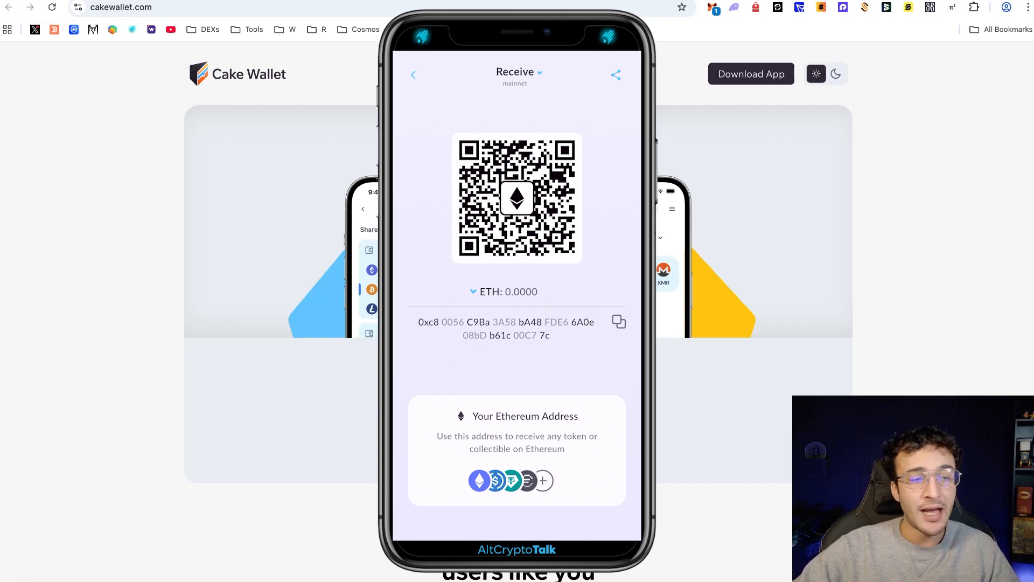
# Leave Cake Wallet's receive address screen
pyautogui.click(413, 74)
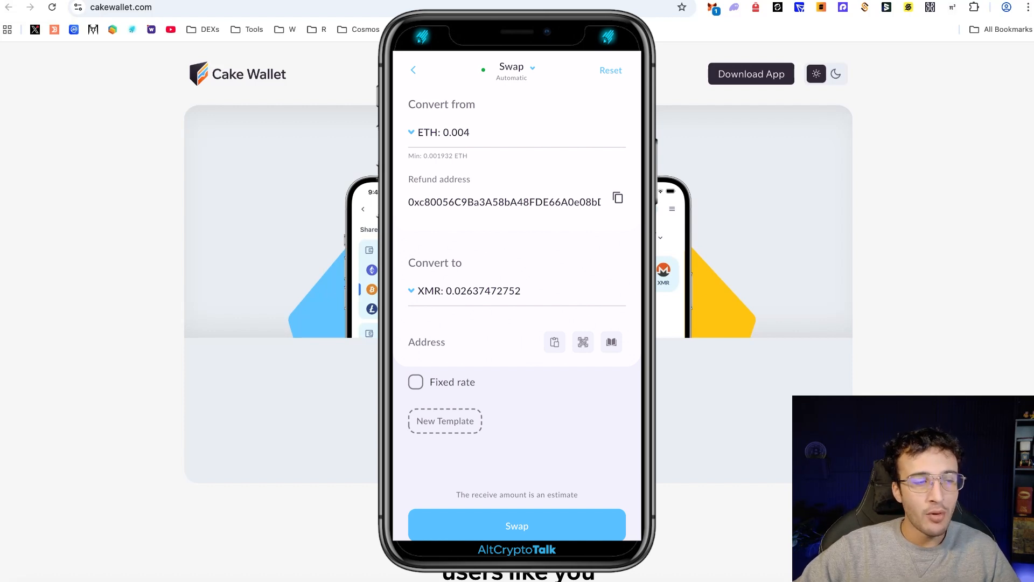
# Submit the ETH-to-XMR swap and land on Monero wallet T showing 0.0 XMR
pyautogui.click(611, 341)
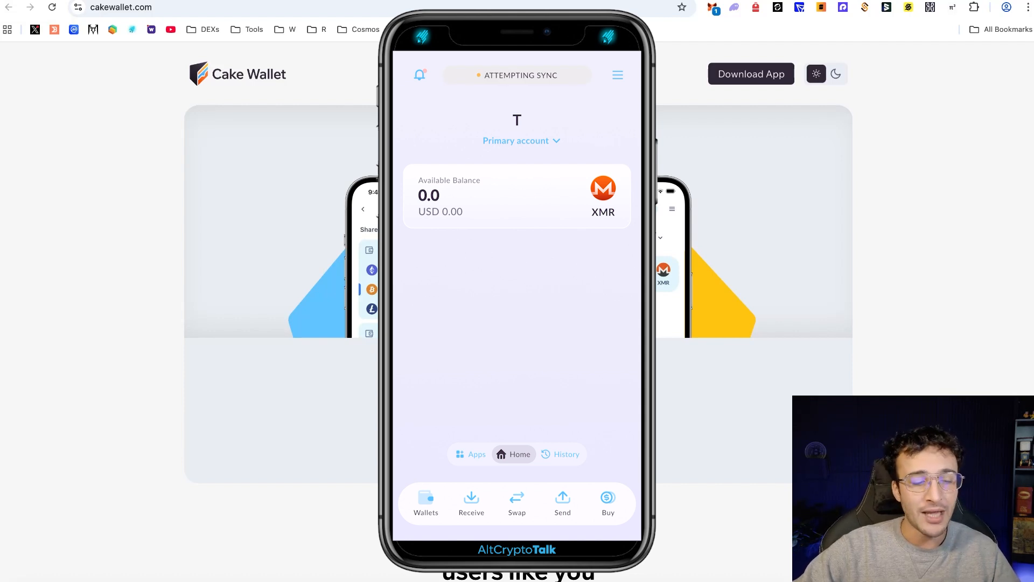
# Open wallet T's Apps section listing Cake Pay and NanoGPT
pyautogui.click(469, 454)
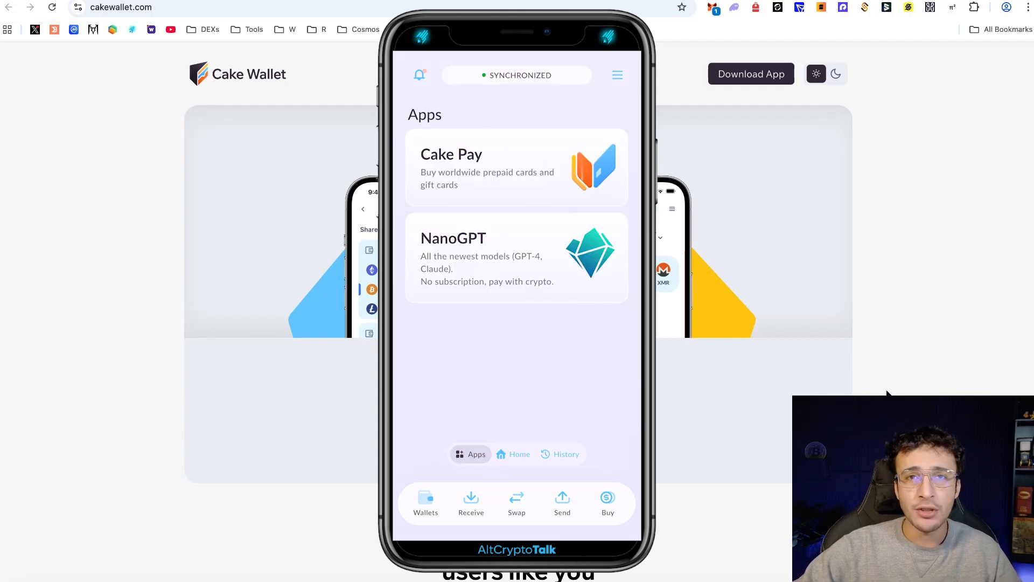
pyautogui.moveTo(907, 388)
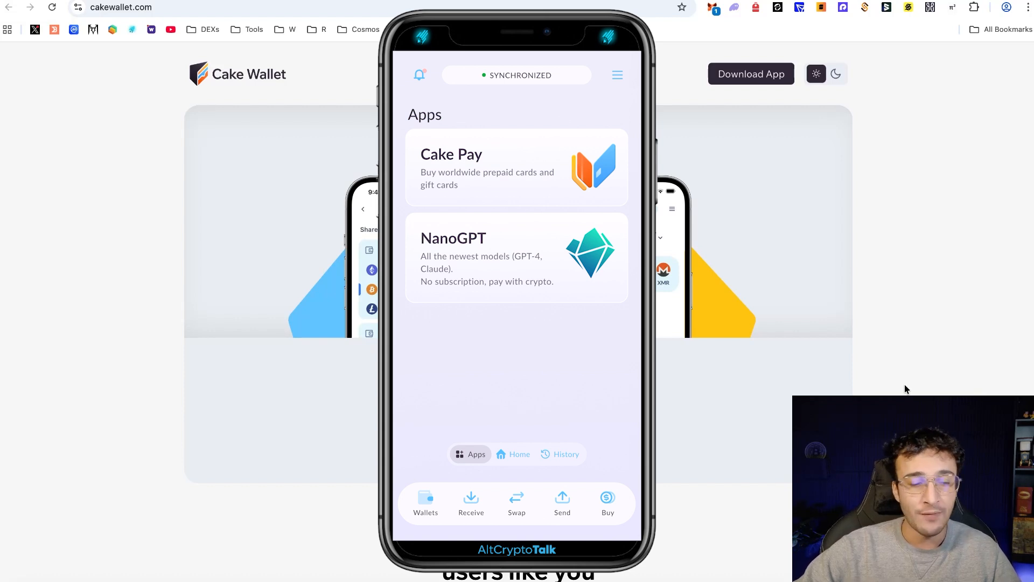
pyautogui.moveTo(907, 349)
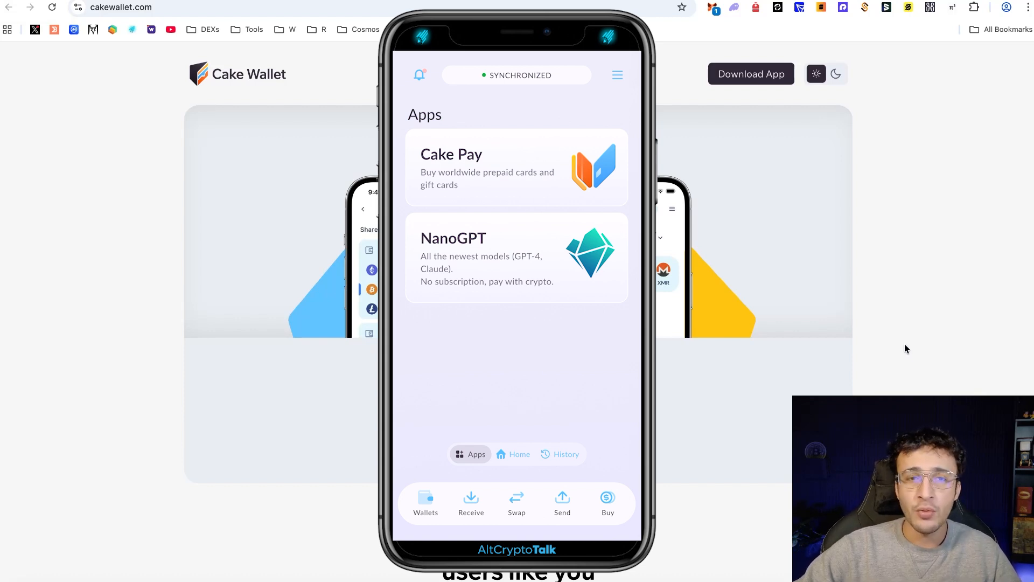
pyautogui.moveTo(907, 351)
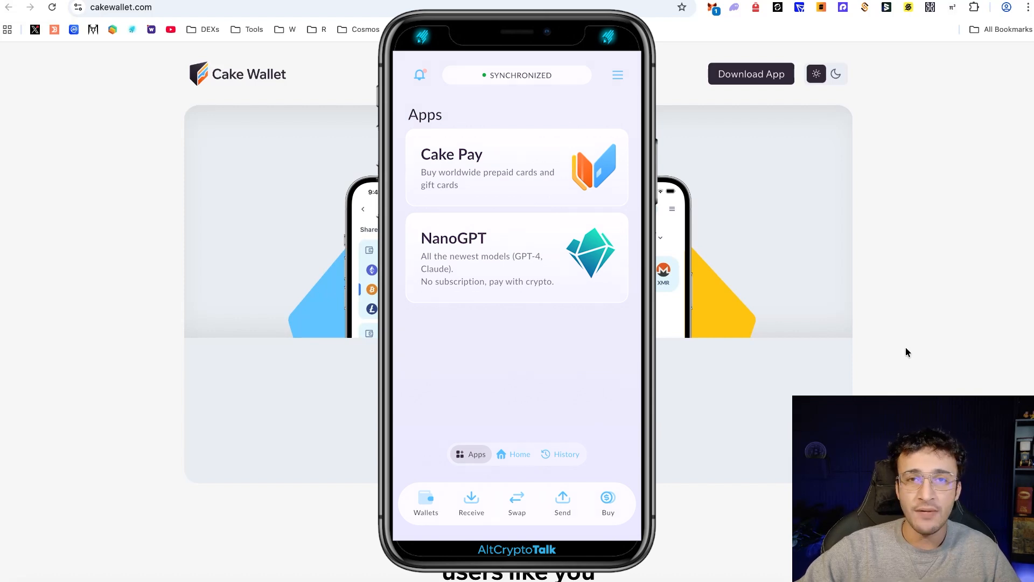
# Open the Send form briefly, then return to wallet T showing 0.01700221 XMR unconfirmed
pyautogui.click(563, 500)
pyautogui.write('15a503bc345e58')
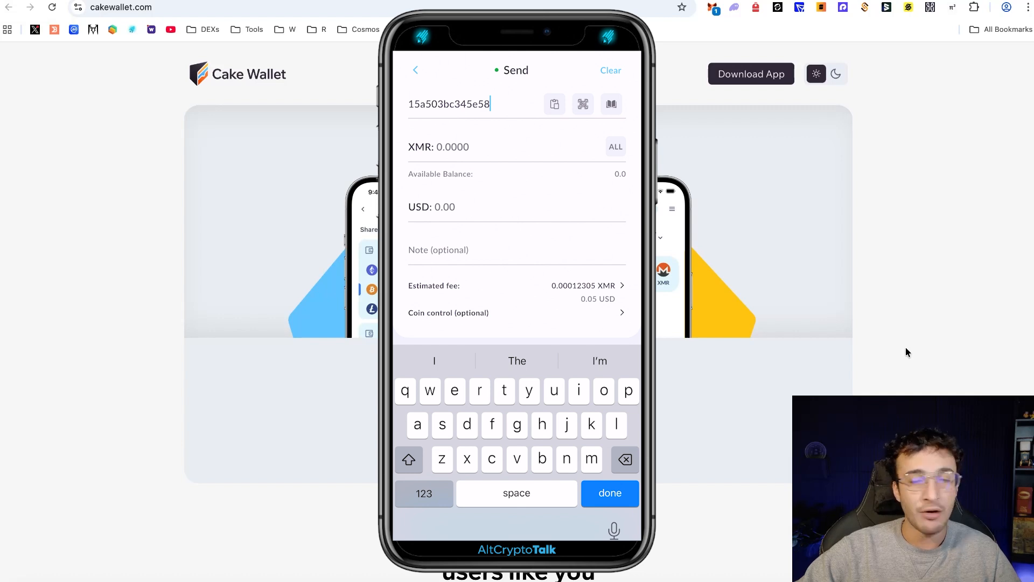
pyautogui.click(415, 70)
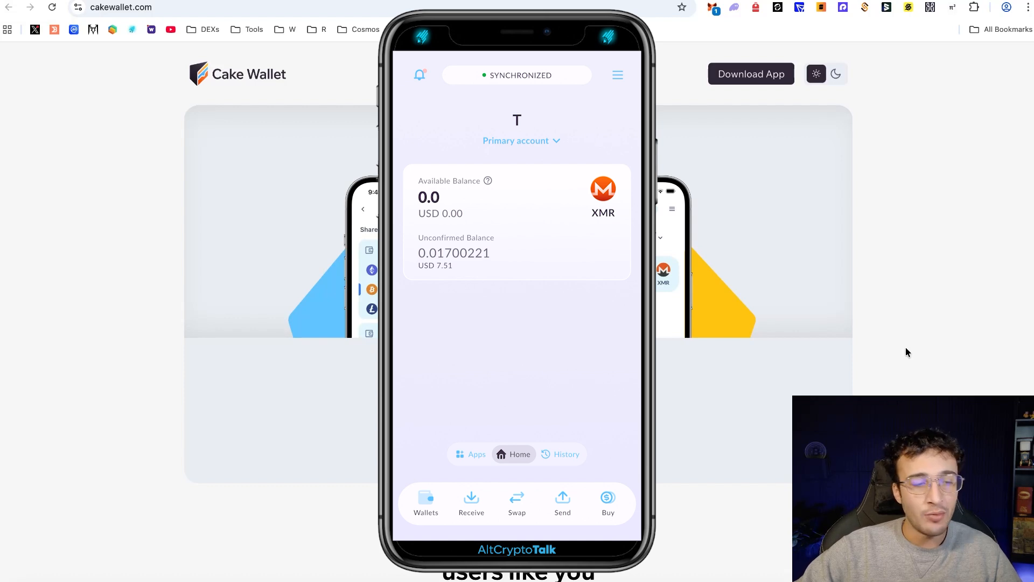
pyautogui.click(488, 181)
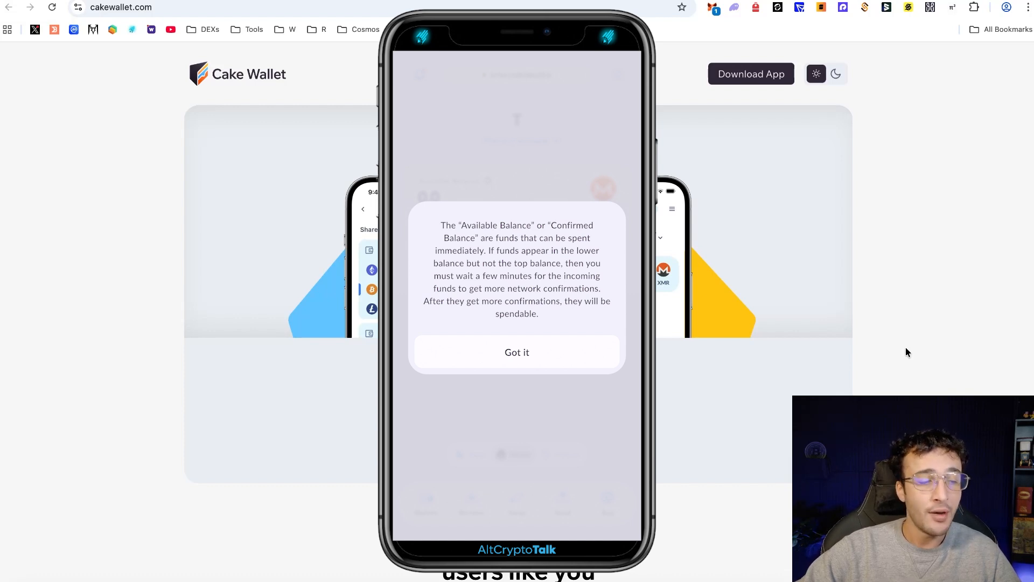
pyautogui.click(517, 351)
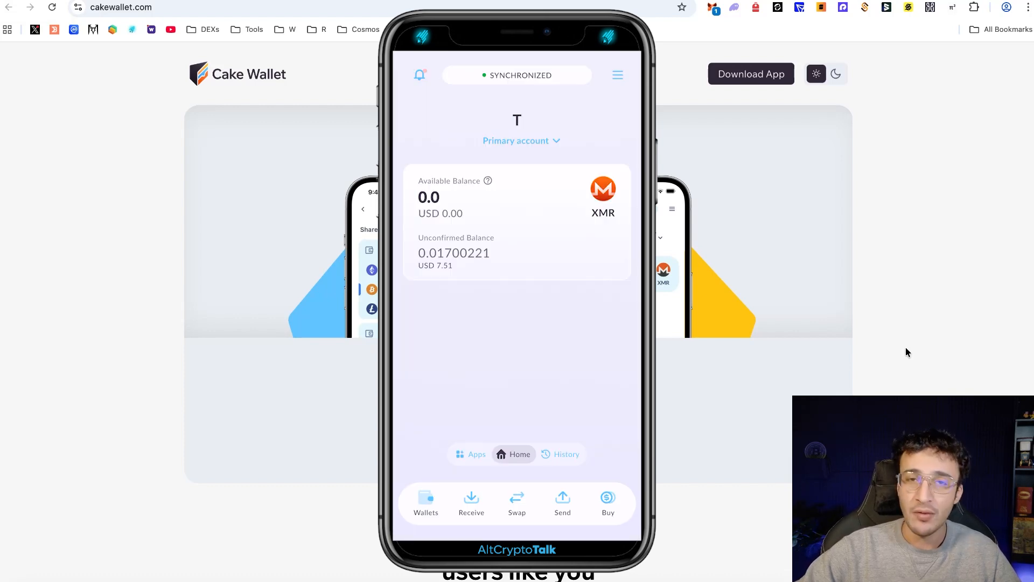